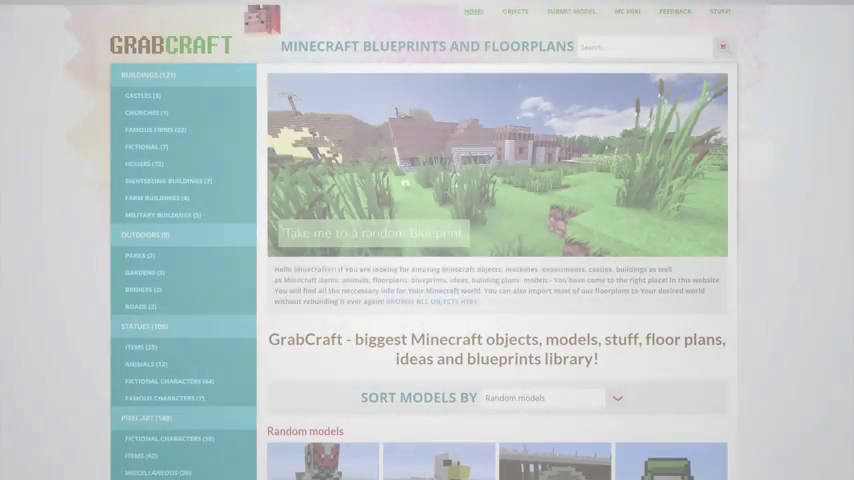
Scroll through the category's model grid past McDonald's Restaurant, Apple Store and Pet Shop.
{"action": "scroll", "scroll_direction": "down", "scroll_amount": 3}
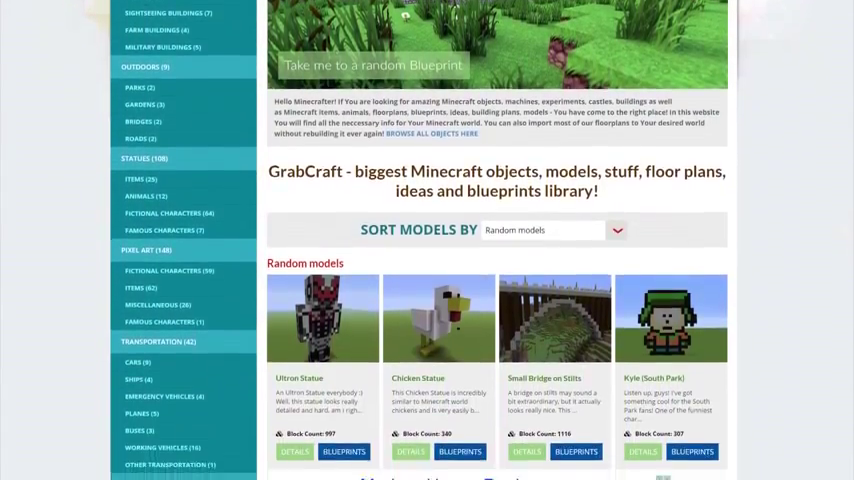
{"action": "scroll", "scroll_direction": "down", "scroll_amount": 3}
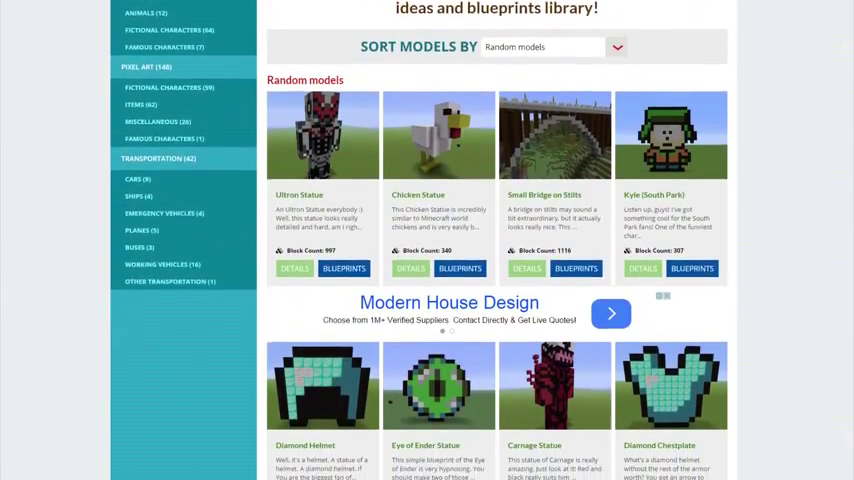
{"action": "scroll", "scroll_direction": "down", "scroll_amount": 3}
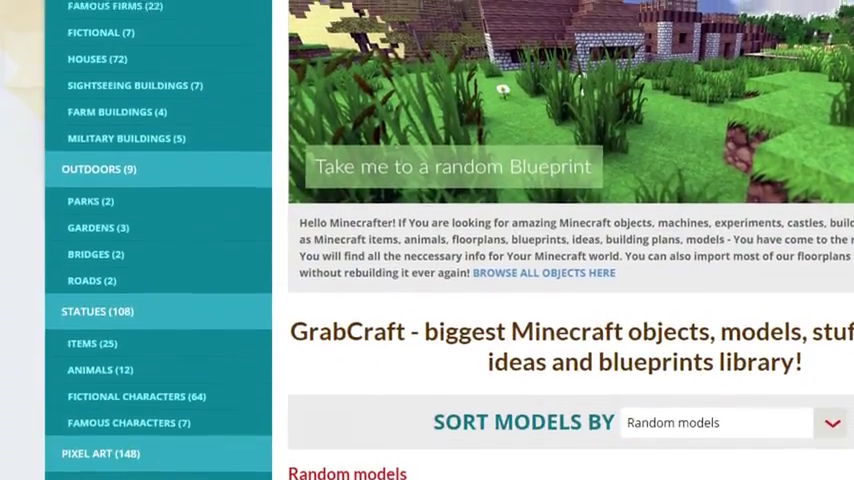
{"action": "scroll", "scroll_direction": "up", "scroll_amount": 3}
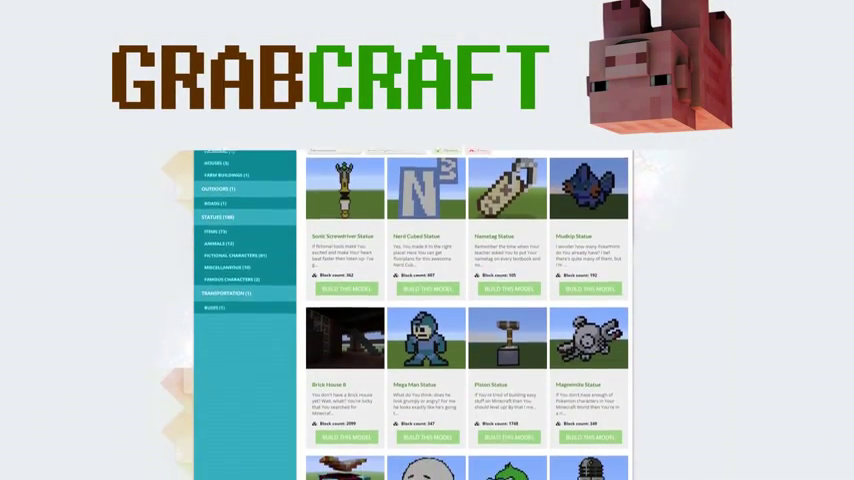
Scroll the statue builds down to Patrick Star Statue and the pagination.
{"action": "scroll", "scroll_direction": "down", "scroll_amount": 3}
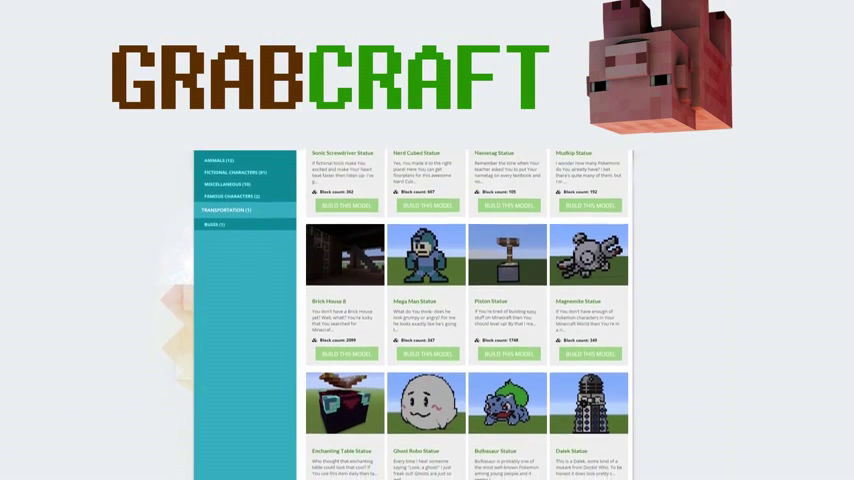
{"action": "scroll", "scroll_direction": "down", "scroll_amount": 3}
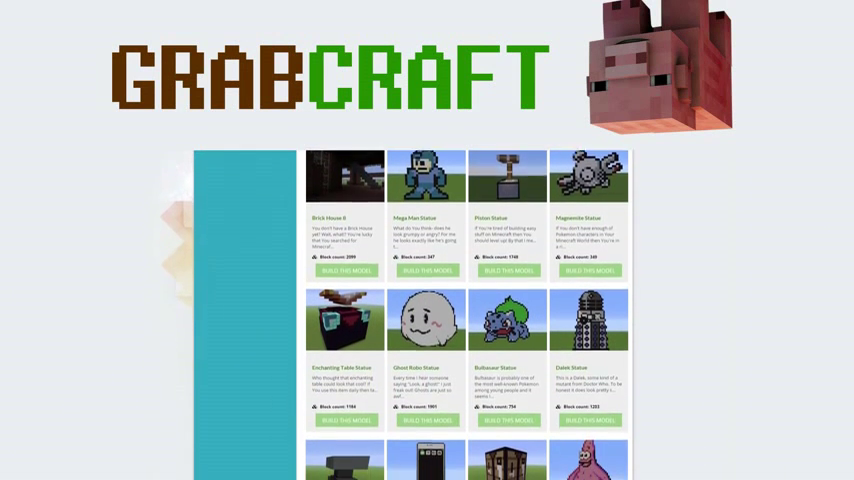
{"action": "scroll", "scroll_direction": "down", "scroll_amount": 3}
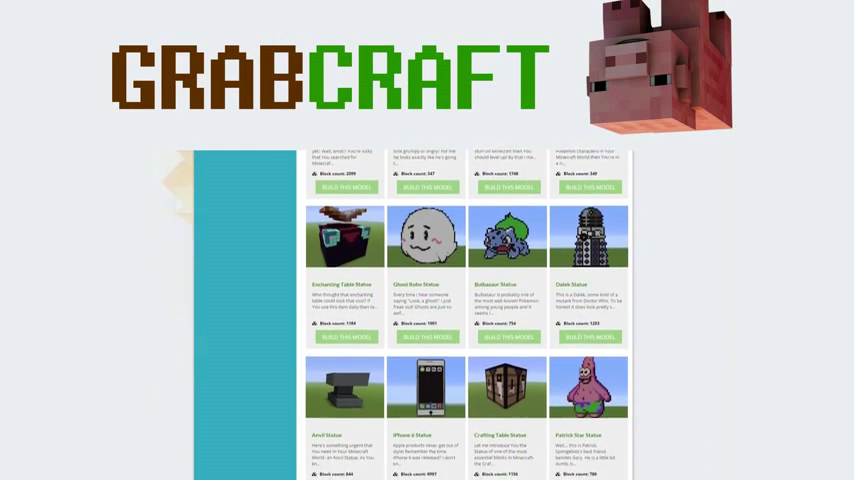
{"action": "scroll", "scroll_direction": "down", "scroll_amount": 3}
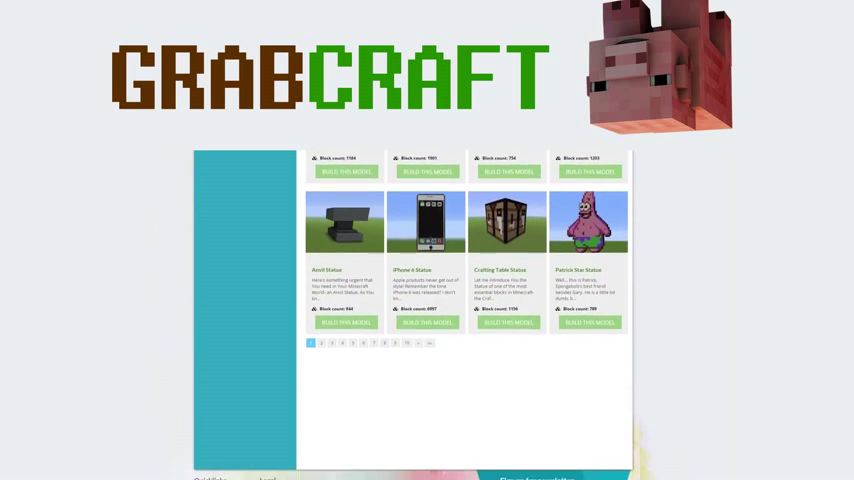
{"action": "scroll", "scroll_direction": "down", "scroll_amount": 3}
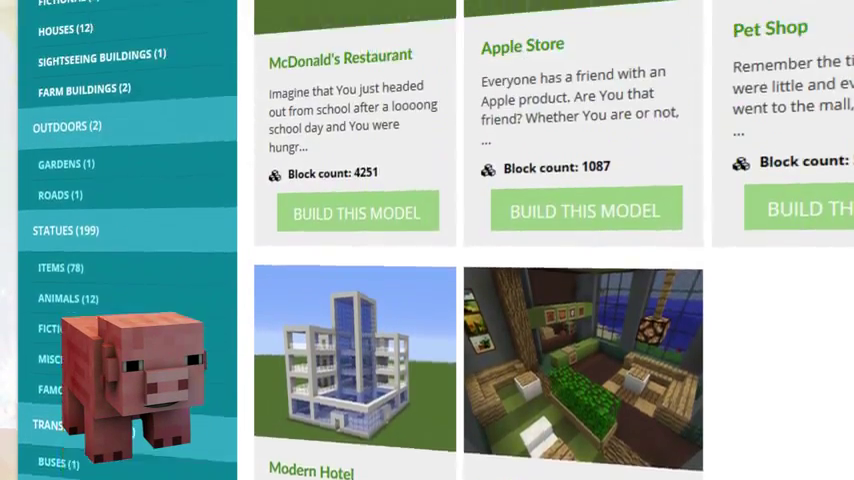
Move the Level slider to show a different layer of the Suburban House 1 blueprint.
{"action": "scroll", "scroll_direction": "up", "scroll_amount": 3}
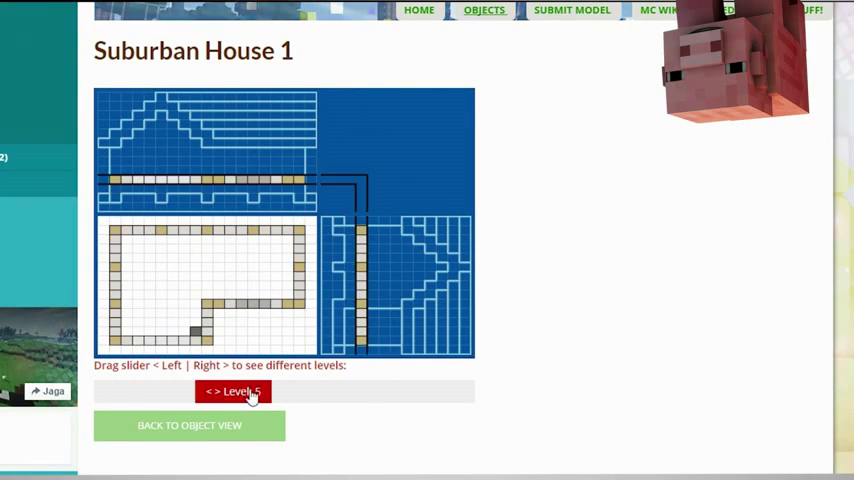
{"action": "left_click_drag", "start_coordinate": [250, 392], "coordinate": [370, 392]}
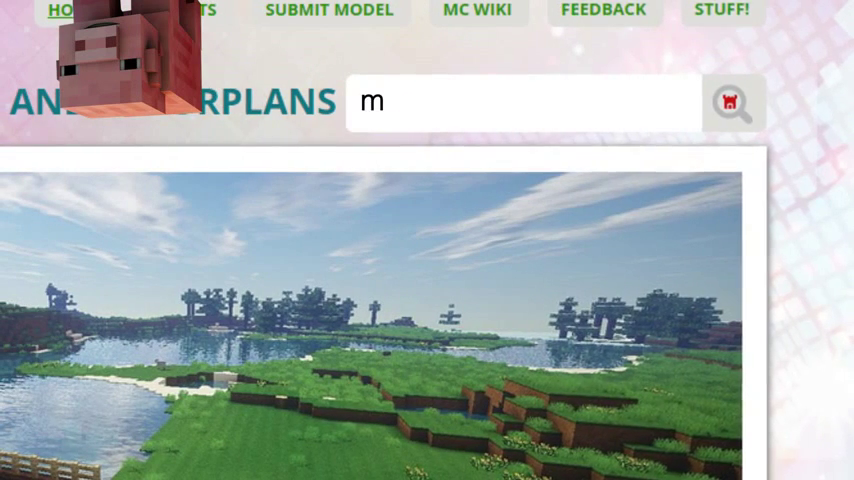
Search the library for 'minion' and scroll the results.
{"action": "type", "text": "inion"}
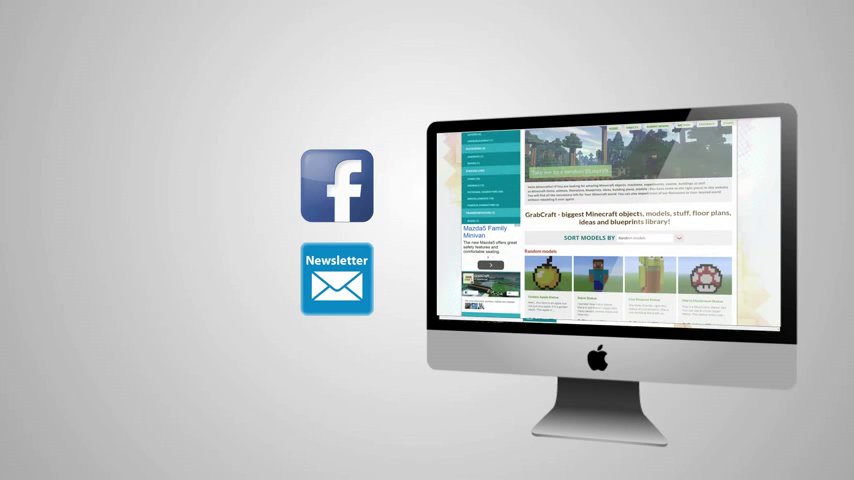
{"action": "scroll", "scroll_direction": "down", "scroll_amount": 3}
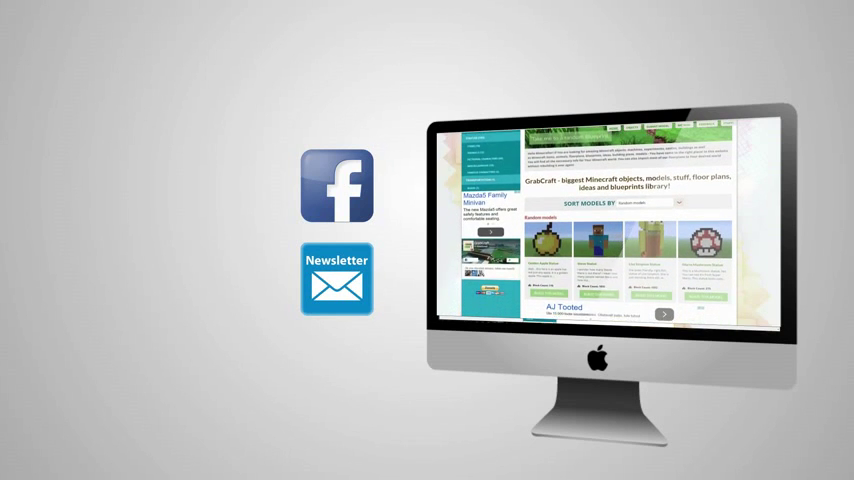